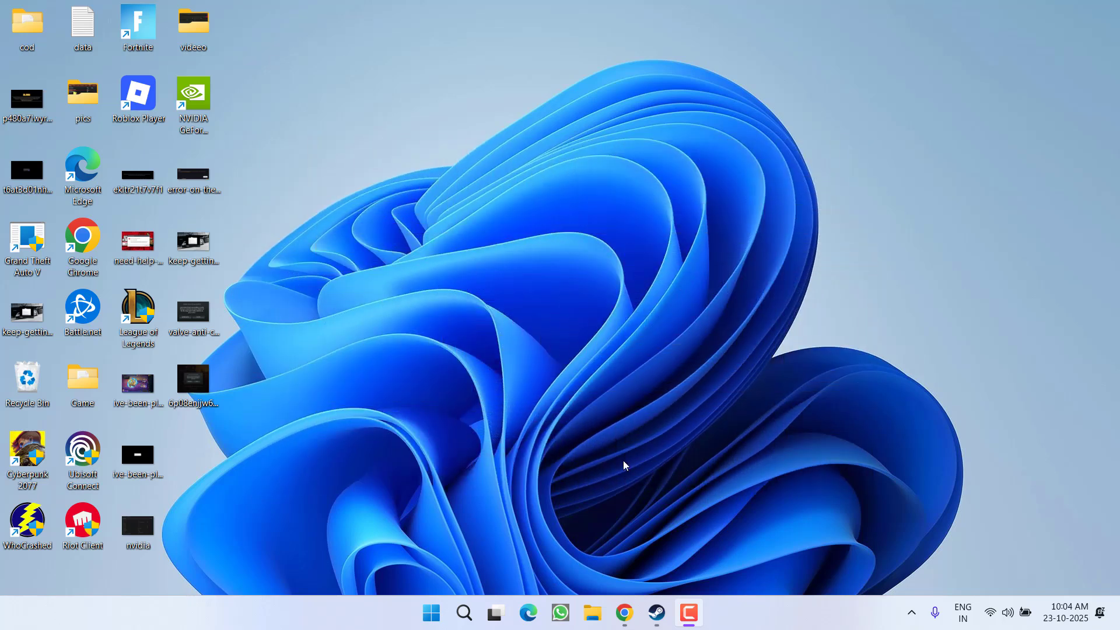
- Browse This PC and the Windows (C:) drive overview, then close the window
{"action": "left_click", "coordinate": [591, 612]}
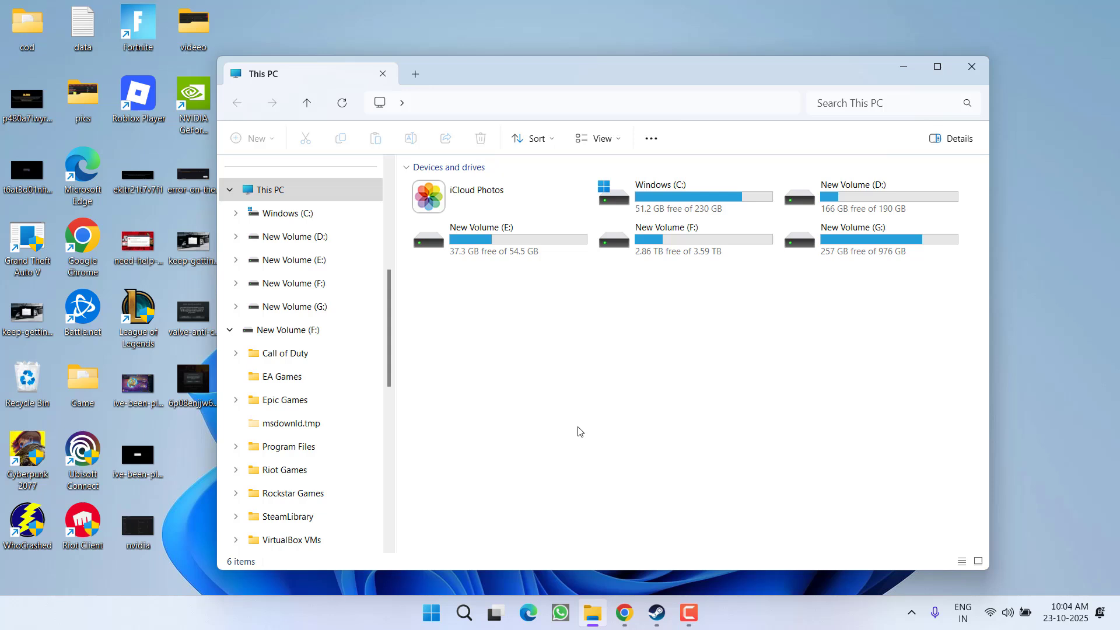
{"action": "mouse_move", "coordinate": [570, 430]}
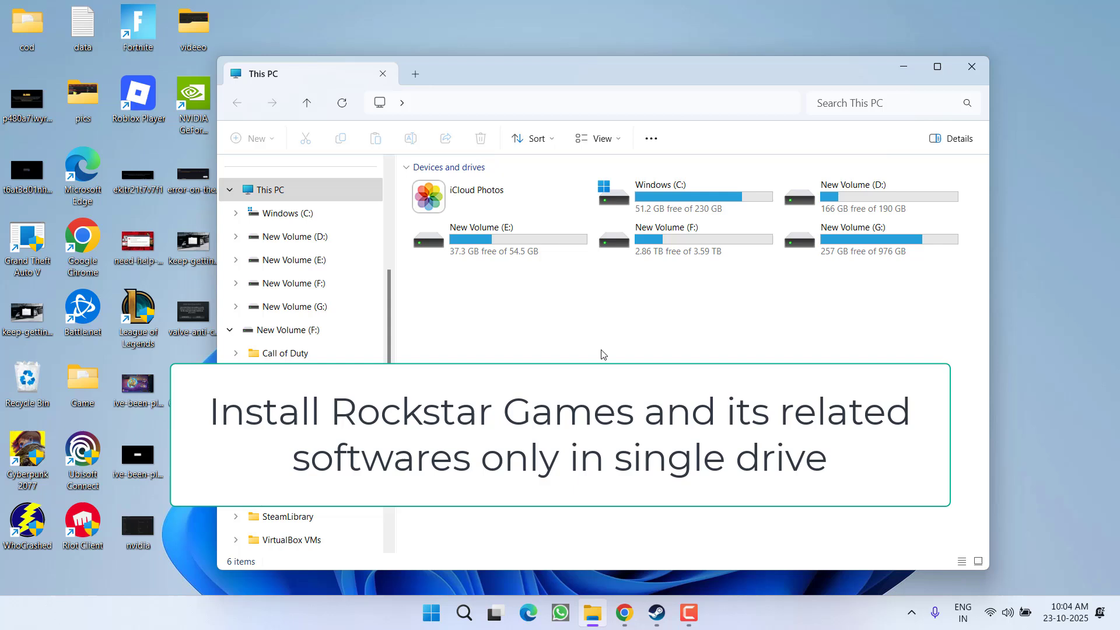
{"action": "left_click", "coordinate": [683, 196]}
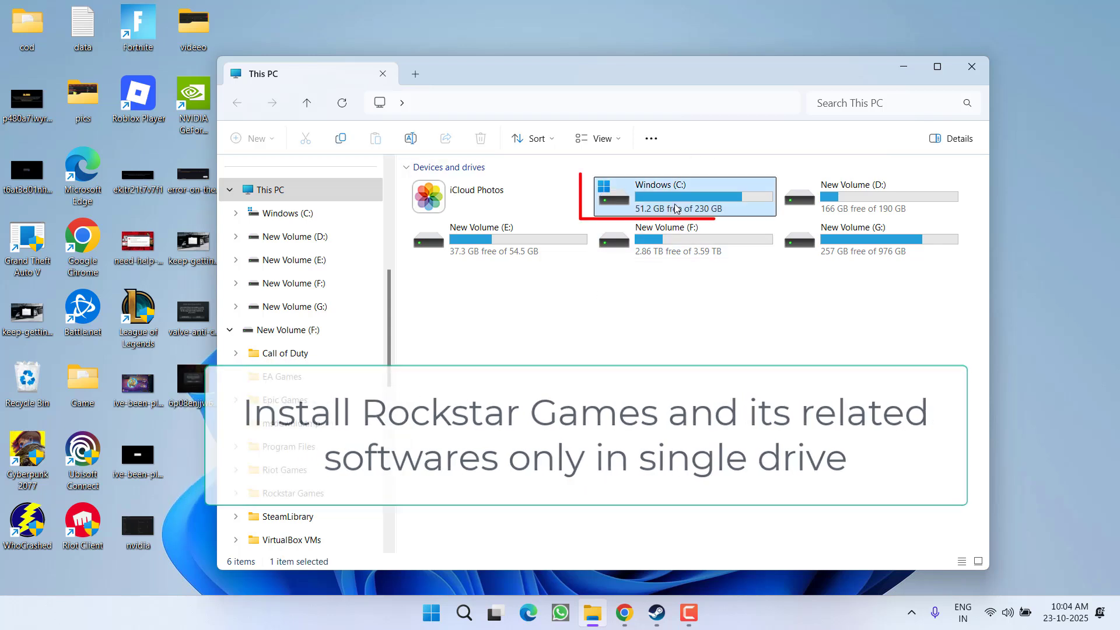
{"action": "left_click", "coordinate": [683, 239]}
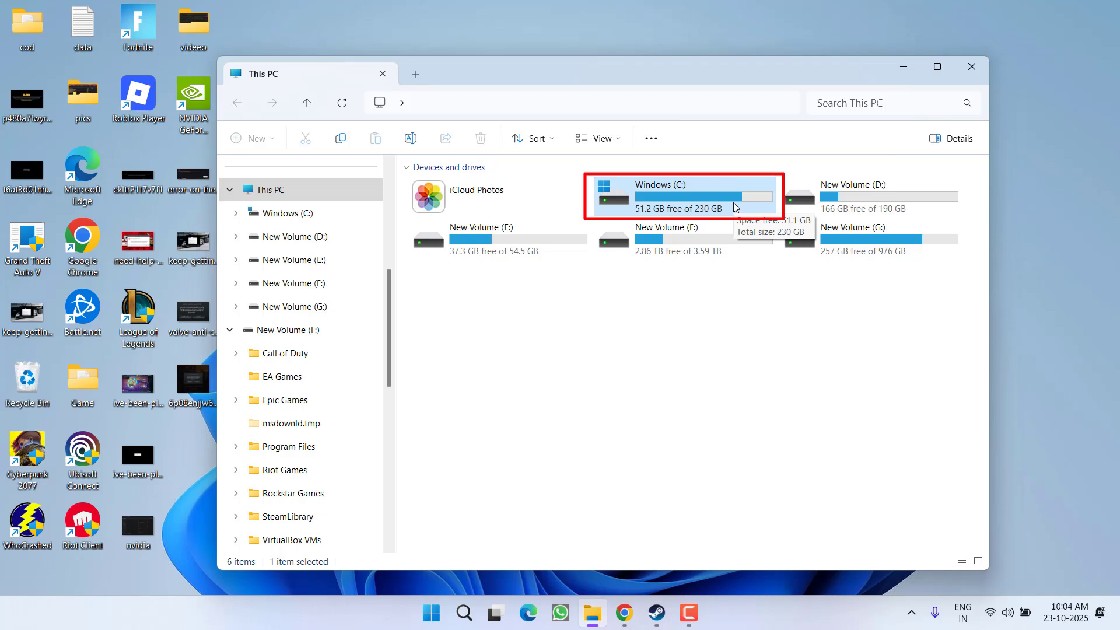
{"action": "mouse_move", "coordinate": [972, 66]}
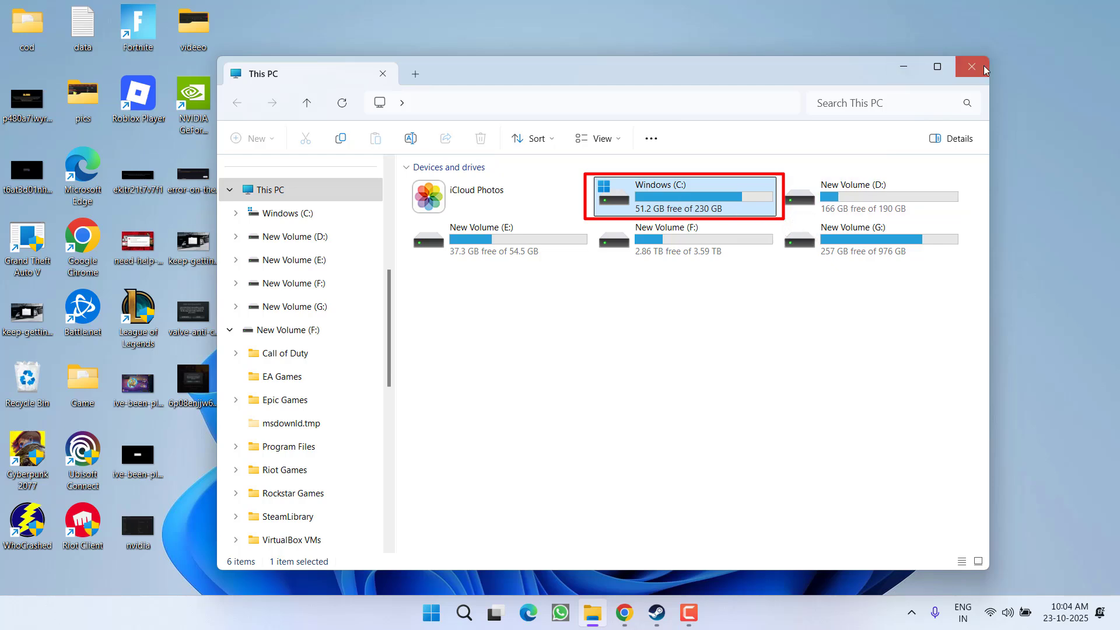
{"action": "left_click", "coordinate": [970, 67]}
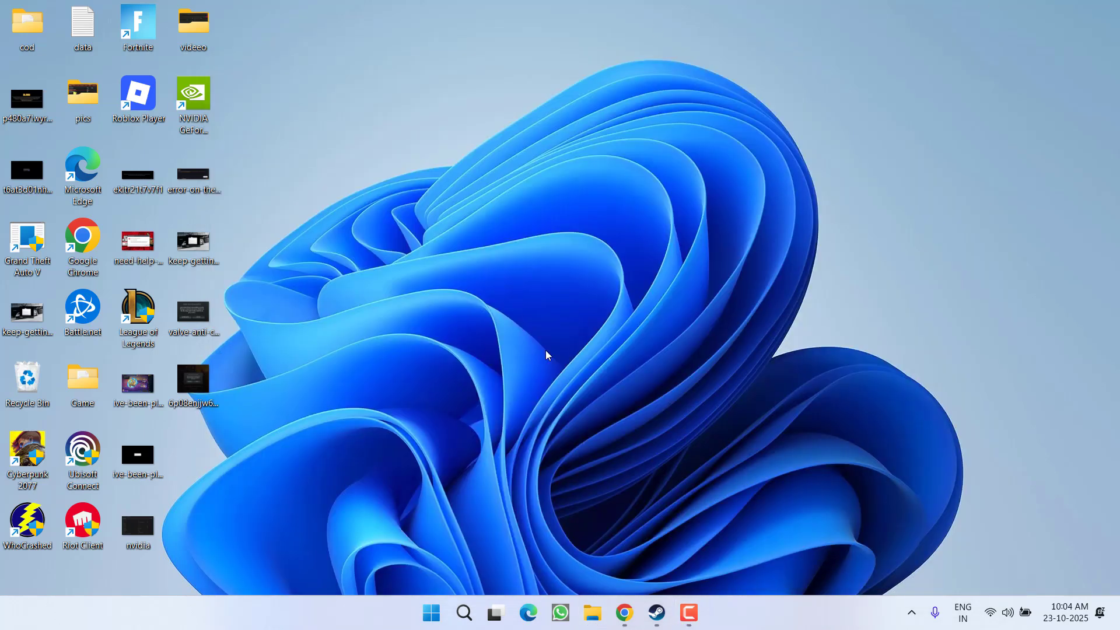
{"action": "mouse_move", "coordinate": [719, 443]}
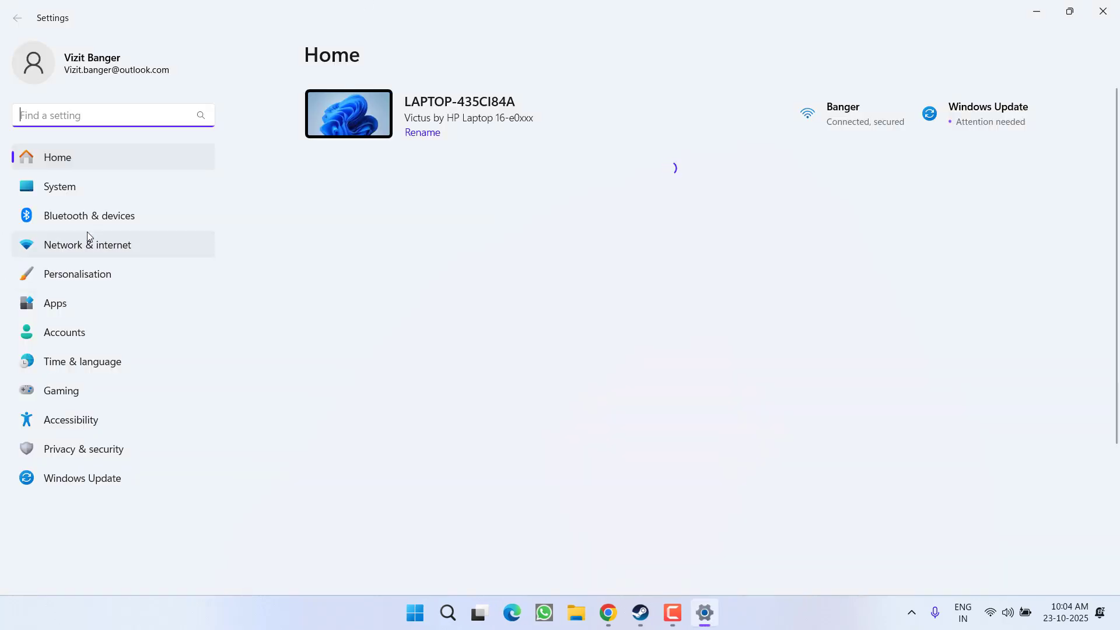
- Close Settings and bring up the Run box with Win+R
{"action": "left_click", "coordinate": [87, 244]}
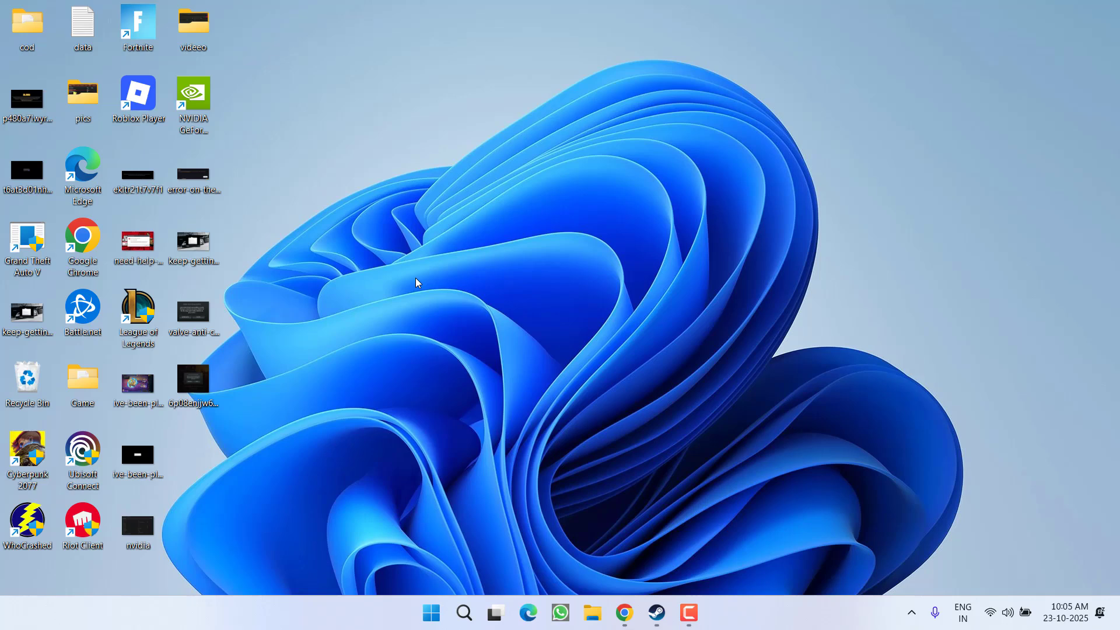
{"action": "mouse_move", "coordinate": [392, 326]}
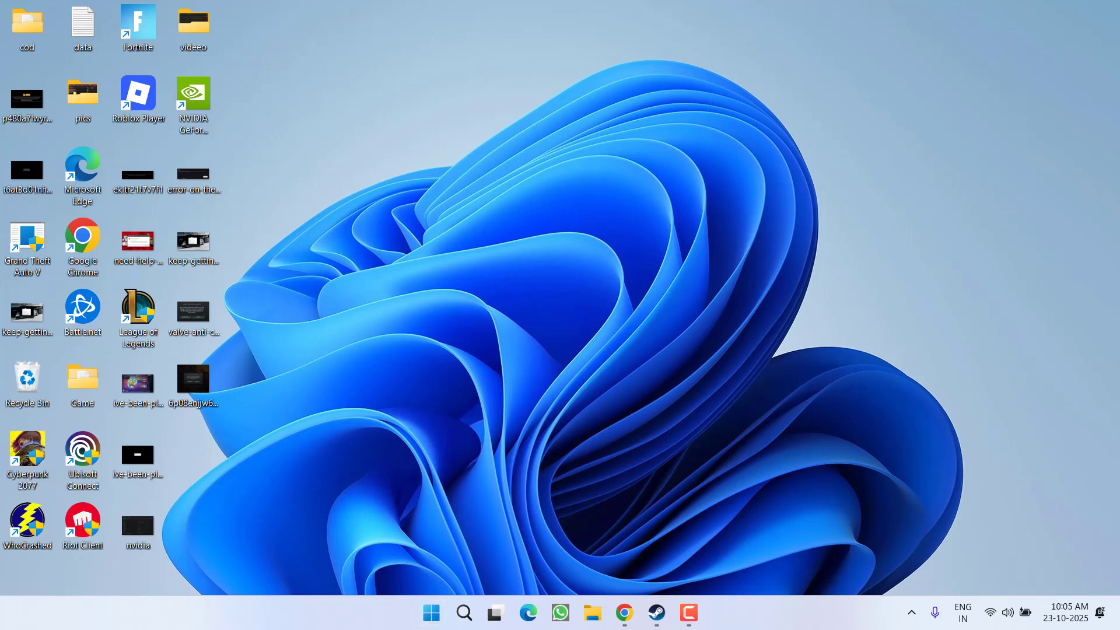
{"action": "key", "text": "Win+r"}
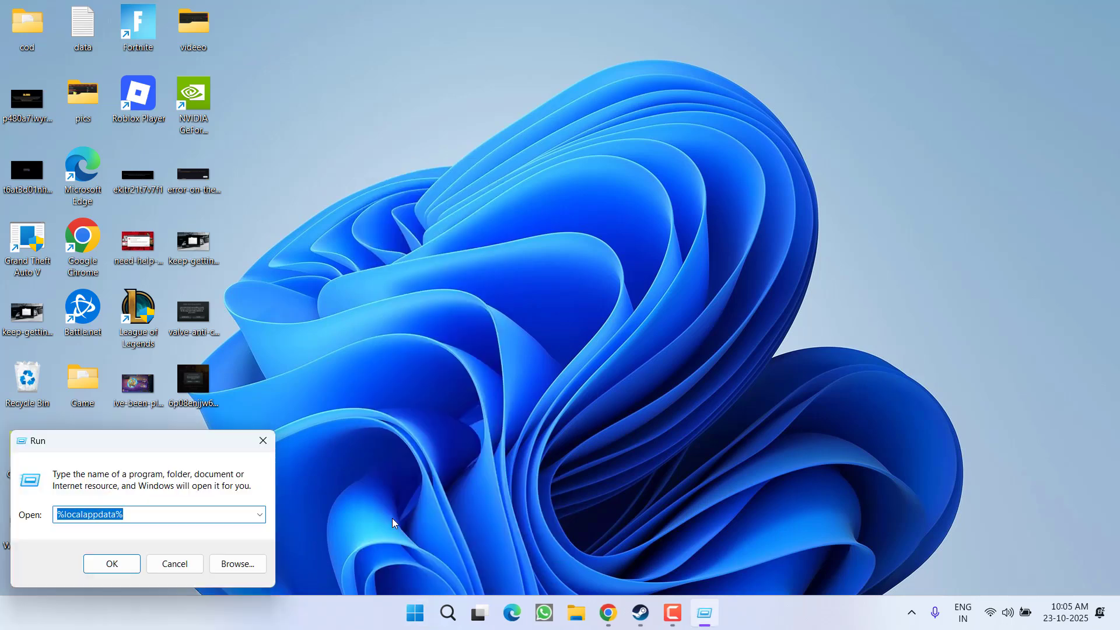
- Run ncpa.cpl and in the Wi-Fi adapter's properties uncheck IPv6, selecting IPv4
{"action": "type", "text": "ncpa.cpl"}
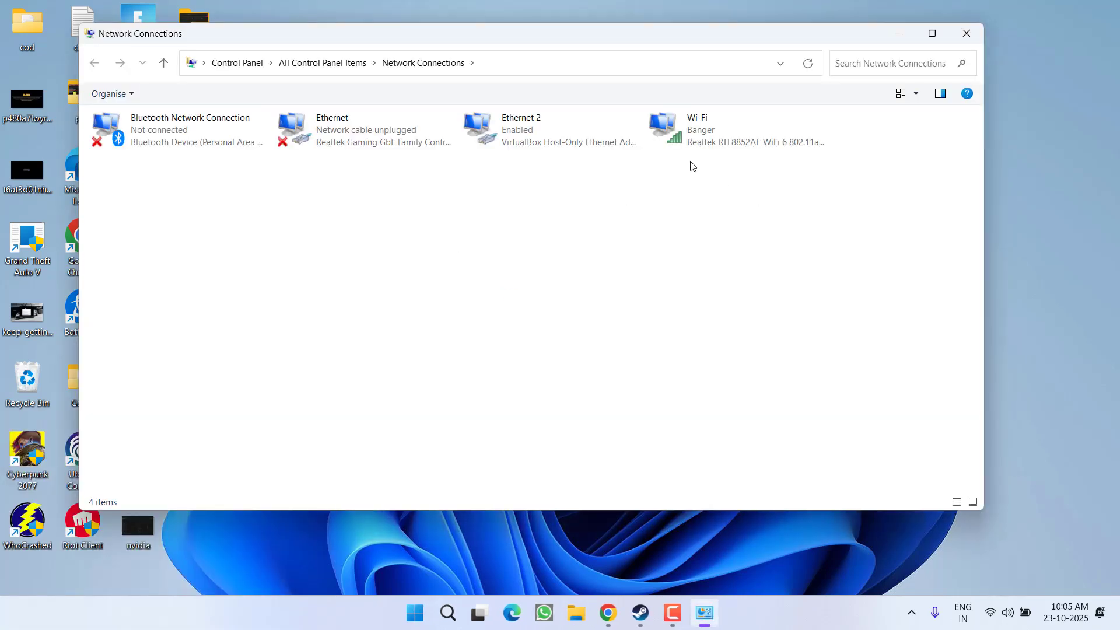
{"action": "double_click", "coordinate": [696, 129]}
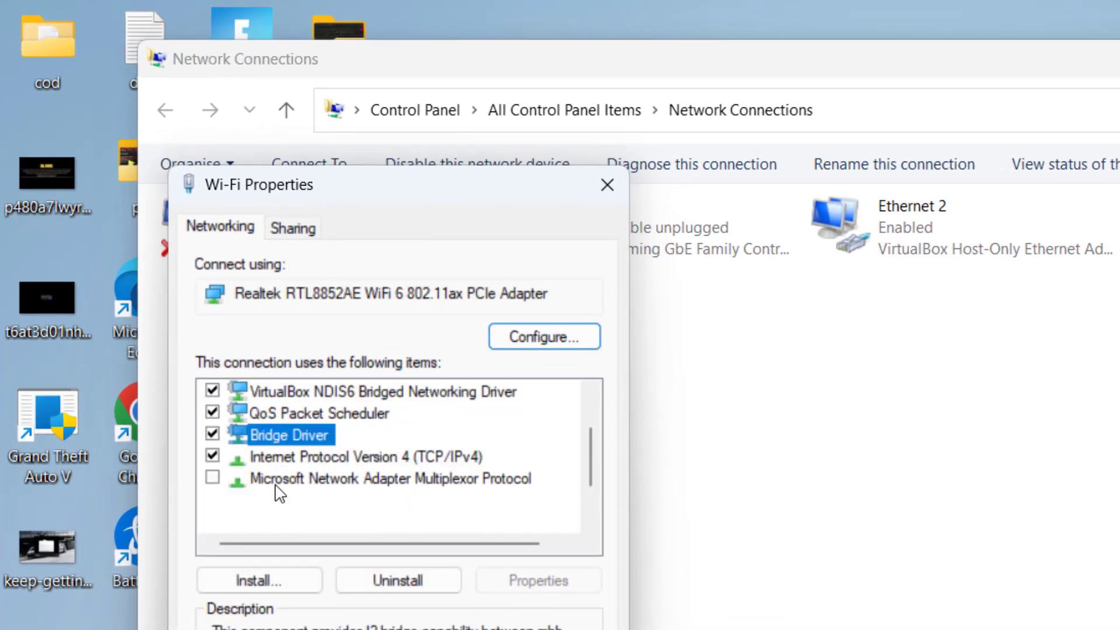
{"action": "left_click", "coordinate": [357, 520]}
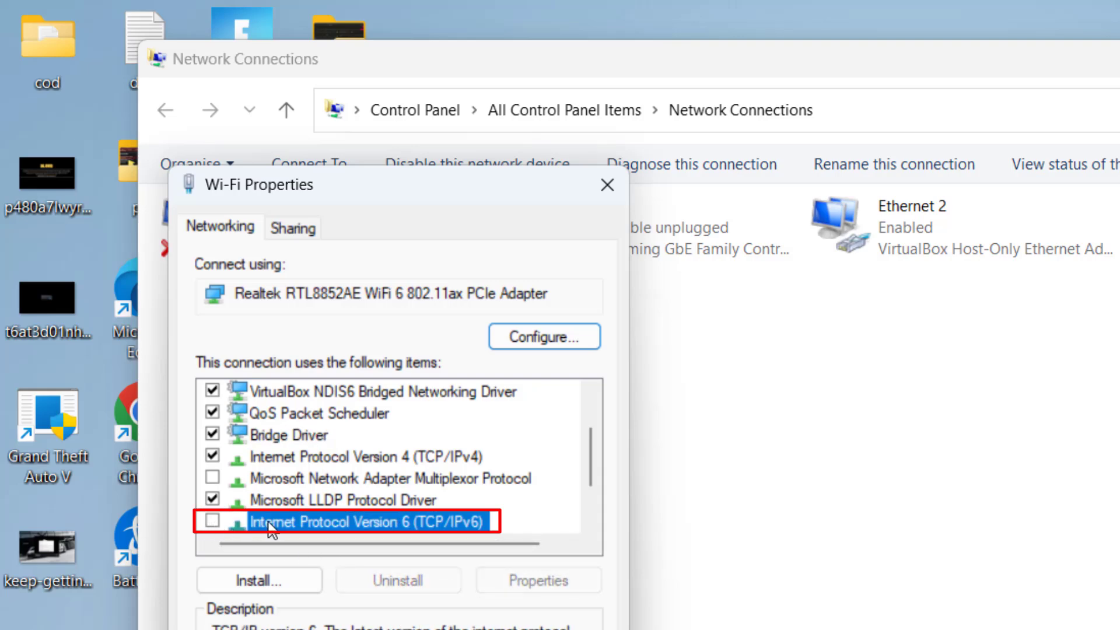
{"action": "left_click", "coordinate": [366, 456]}
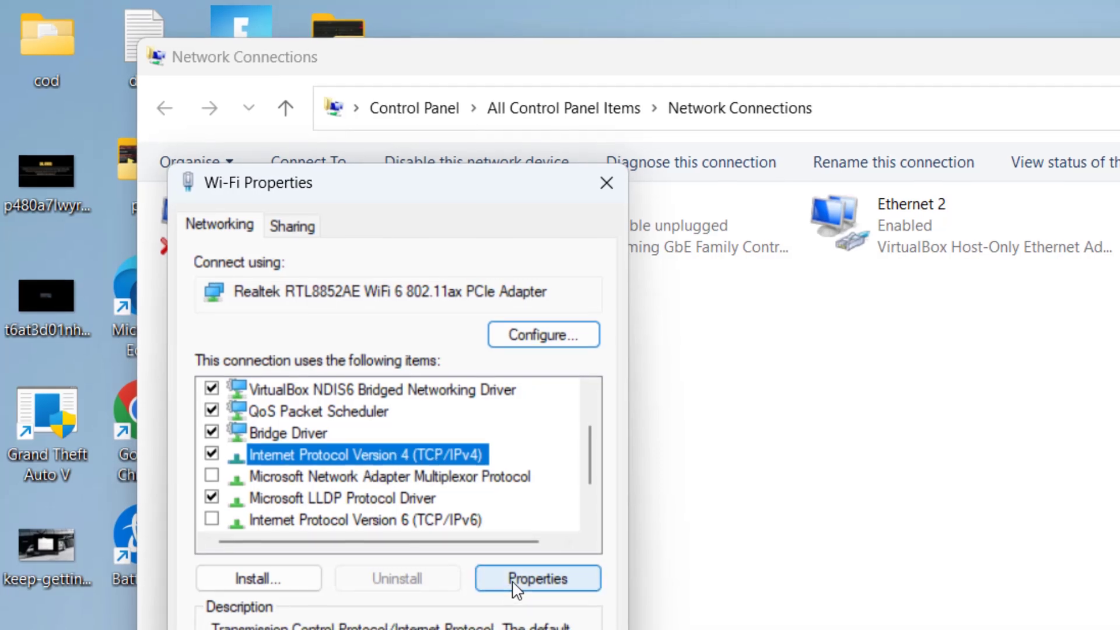
- Set the Wi-Fi IPv4 DNS servers manually to 8.8.8.8 and 8.8.4.4 and close Network Connections
{"action": "left_click", "coordinate": [536, 578]}
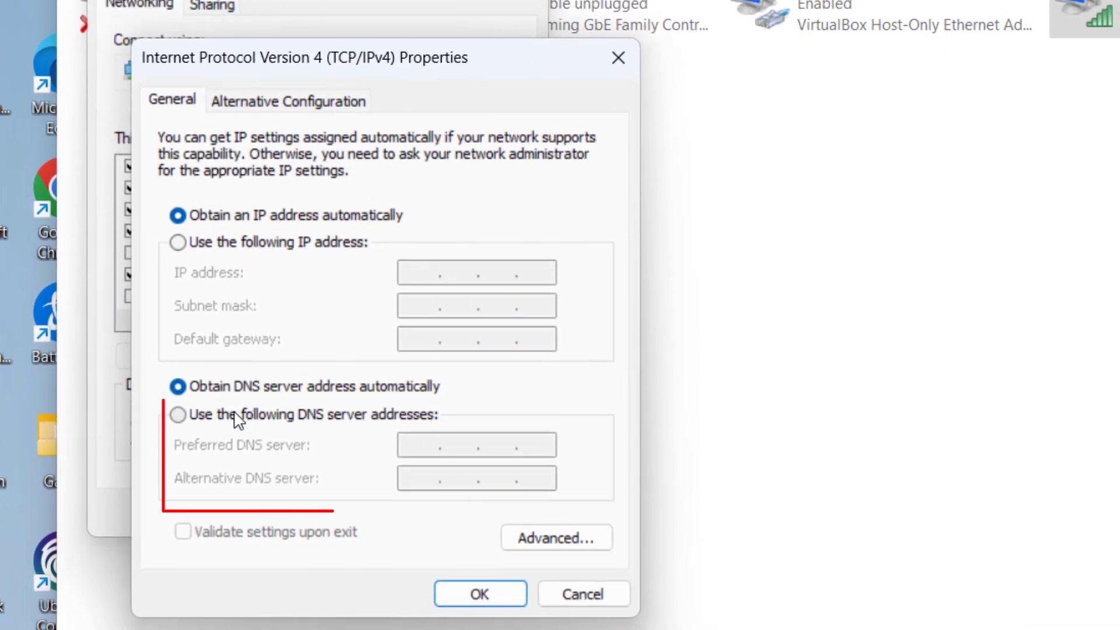
{"action": "left_click", "coordinate": [177, 414]}
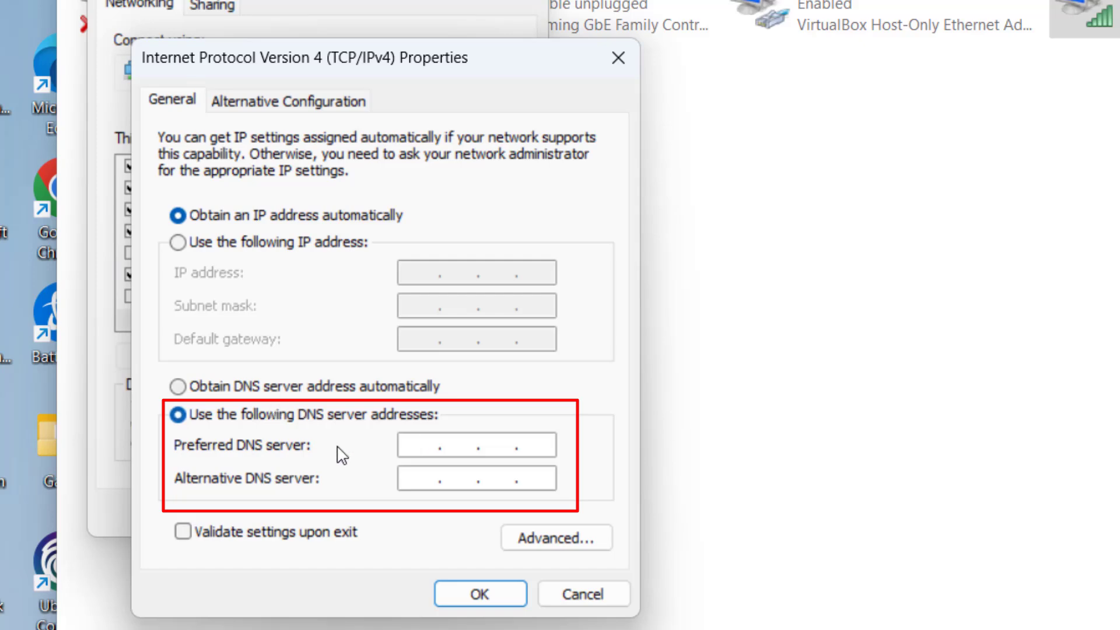
{"action": "type", "text": "8.8"}
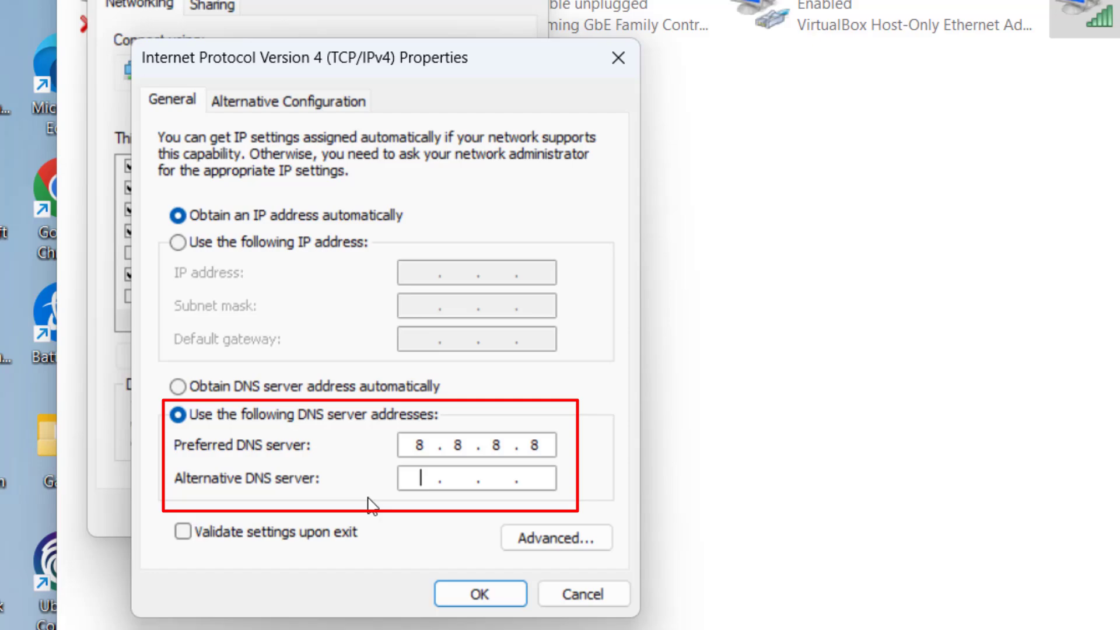
{"action": "type", "text": "8.8.."}
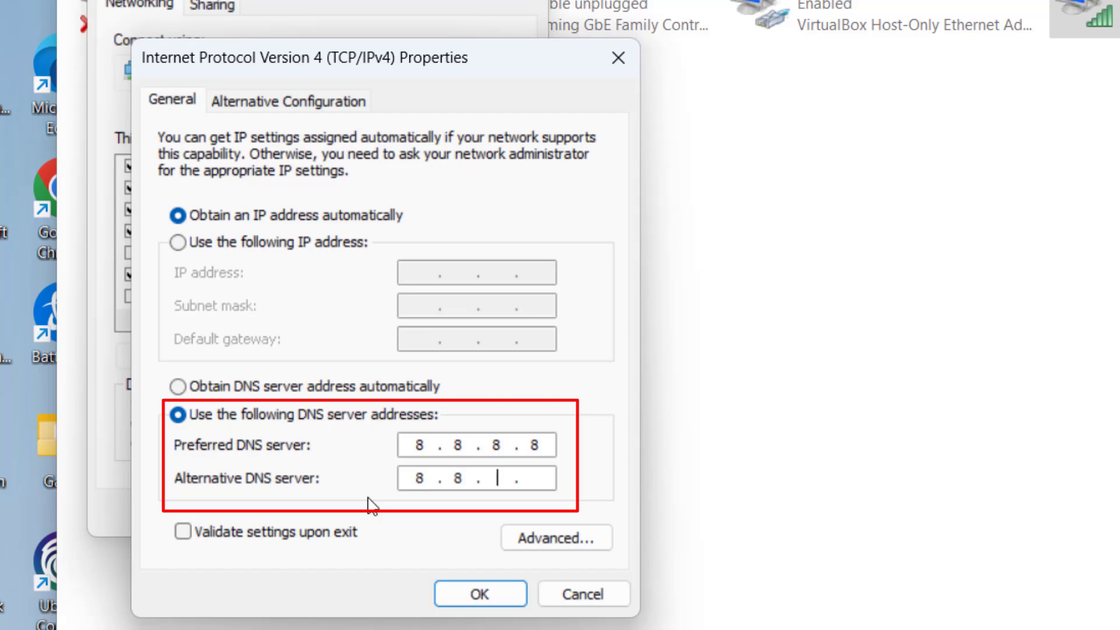
{"action": "type", "text": "4.4"}
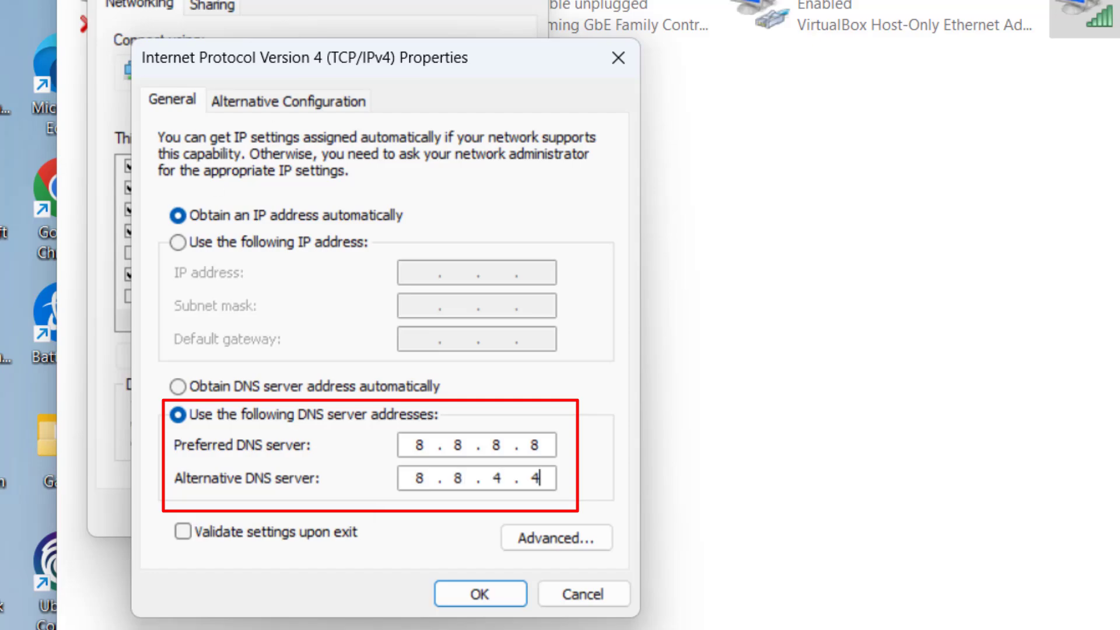
{"action": "left_click", "coordinate": [479, 594]}
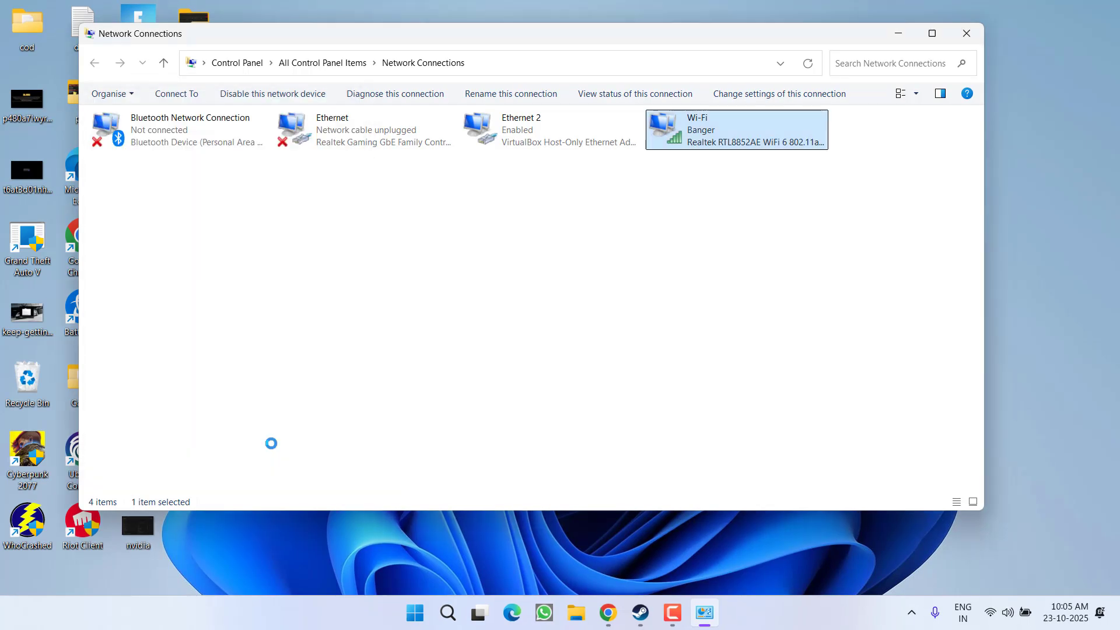
{"action": "left_click", "coordinate": [966, 32]}
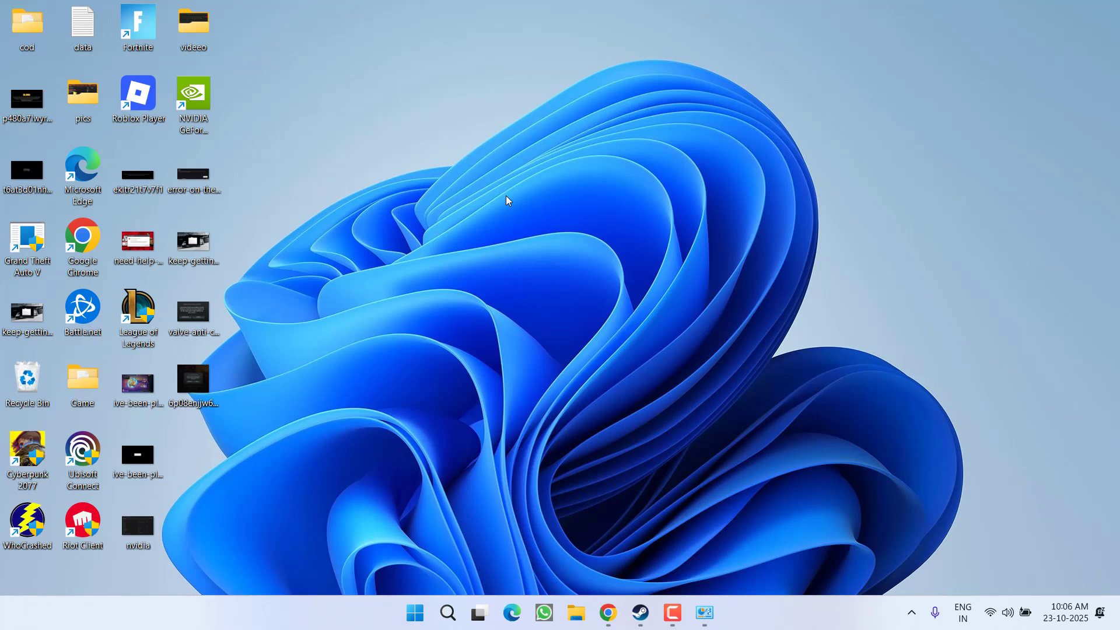
{"action": "mouse_move", "coordinate": [516, 509]}
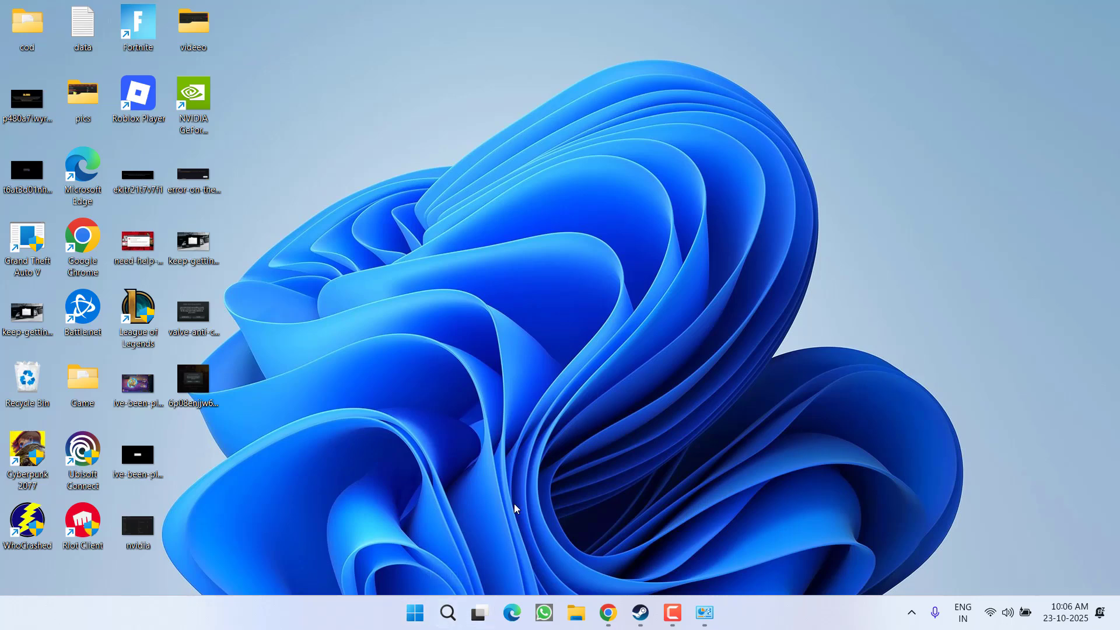
- Search 'gta 5 down' in Chrome and review Downdetector's GTA 5 status page
{"action": "left_click", "coordinate": [606, 612]}
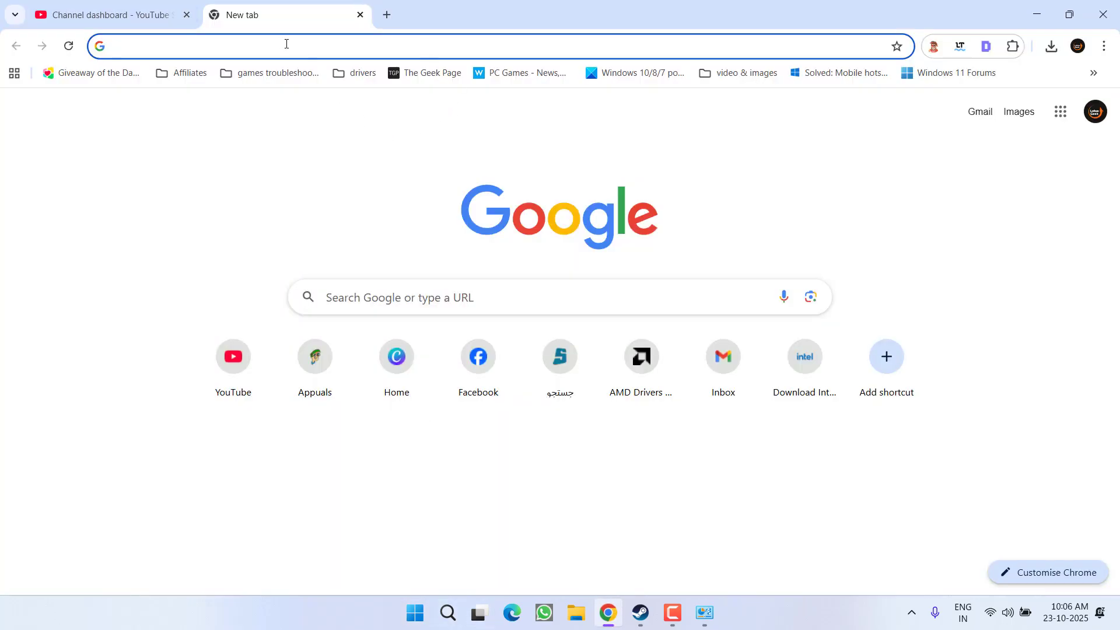
{"action": "left_click", "coordinate": [286, 46]}
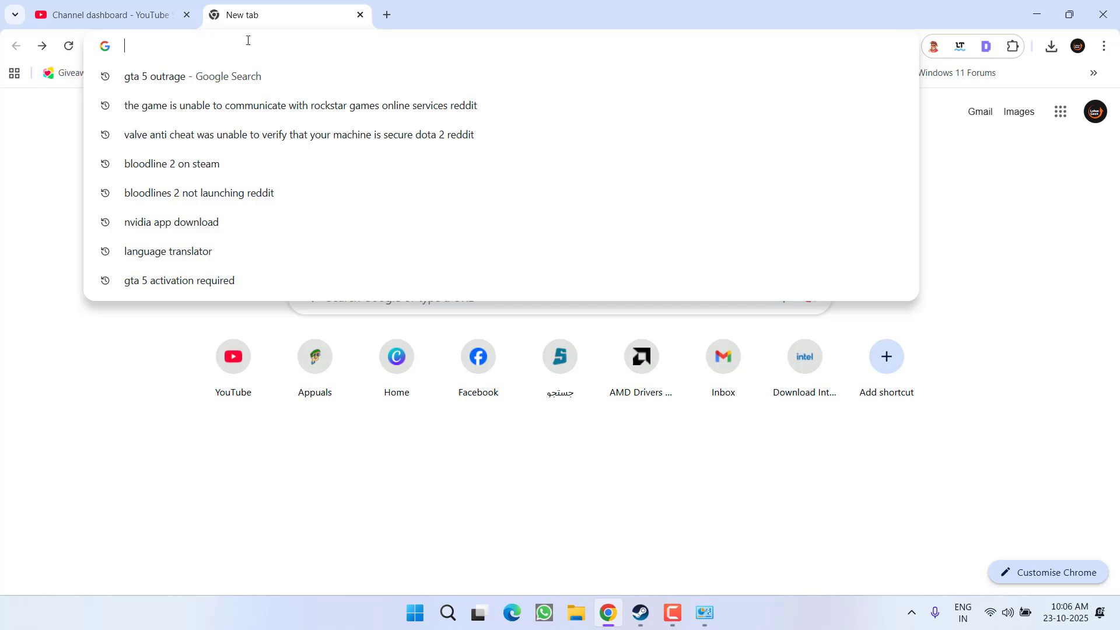
{"action": "type", "text": "gta 5 down"}
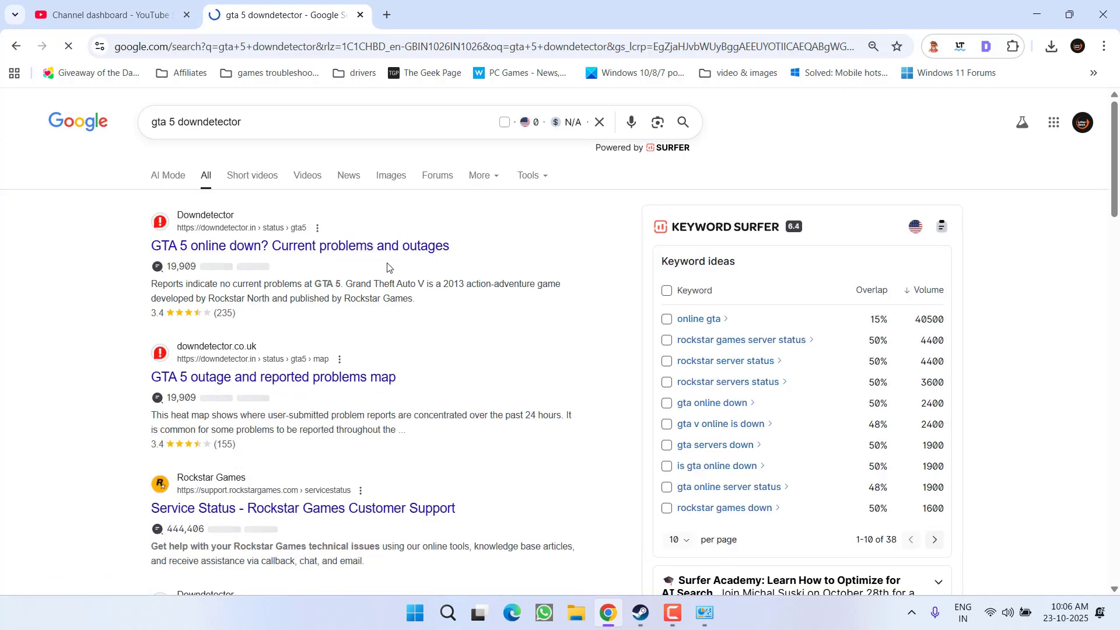
{"action": "left_click", "coordinate": [300, 245]}
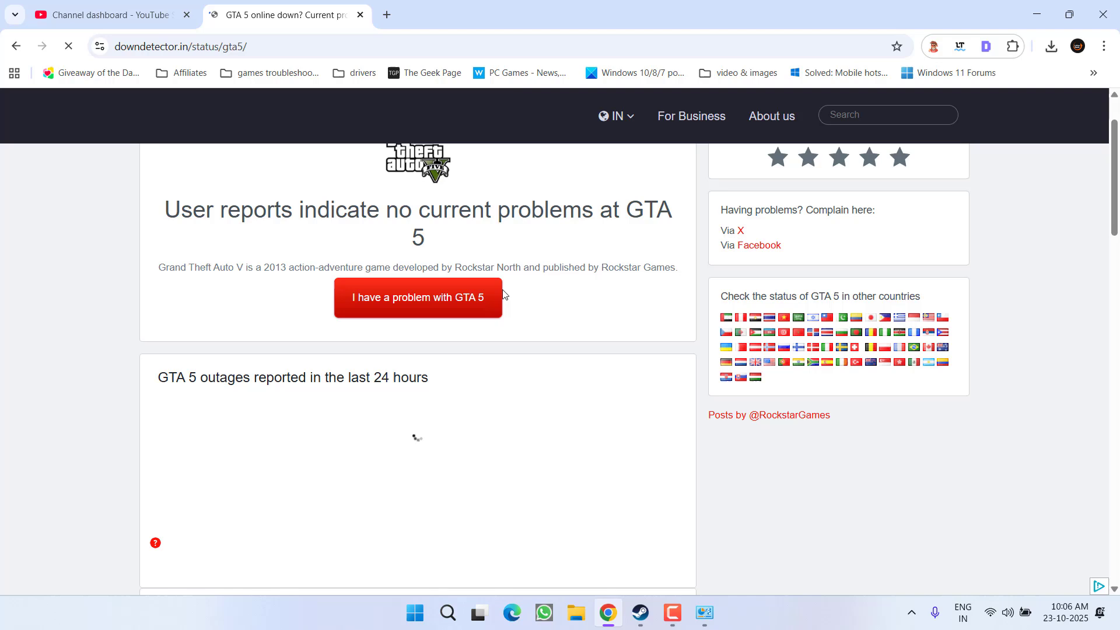
{"action": "scroll", "scroll_direction": "down", "scroll_amount": 3}
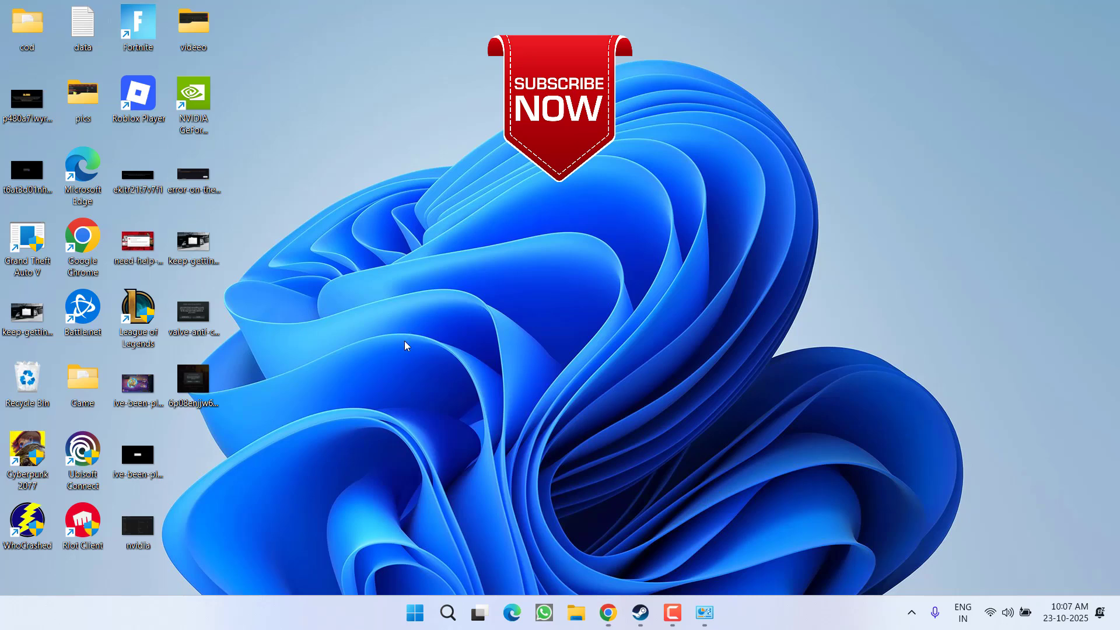
{"action": "mouse_move", "coordinate": [405, 342]}
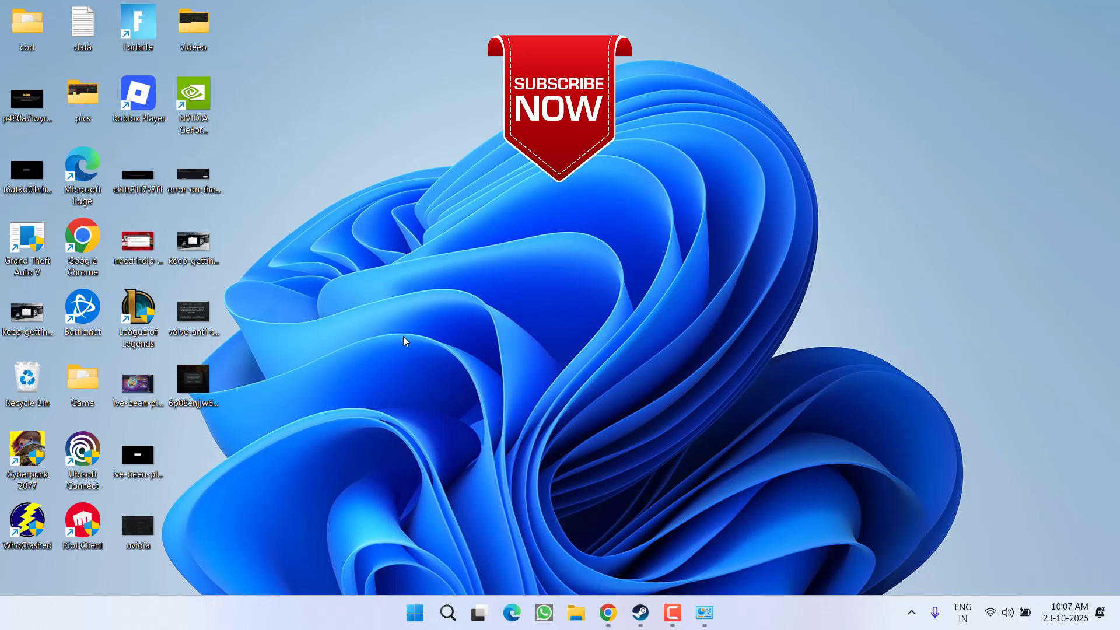